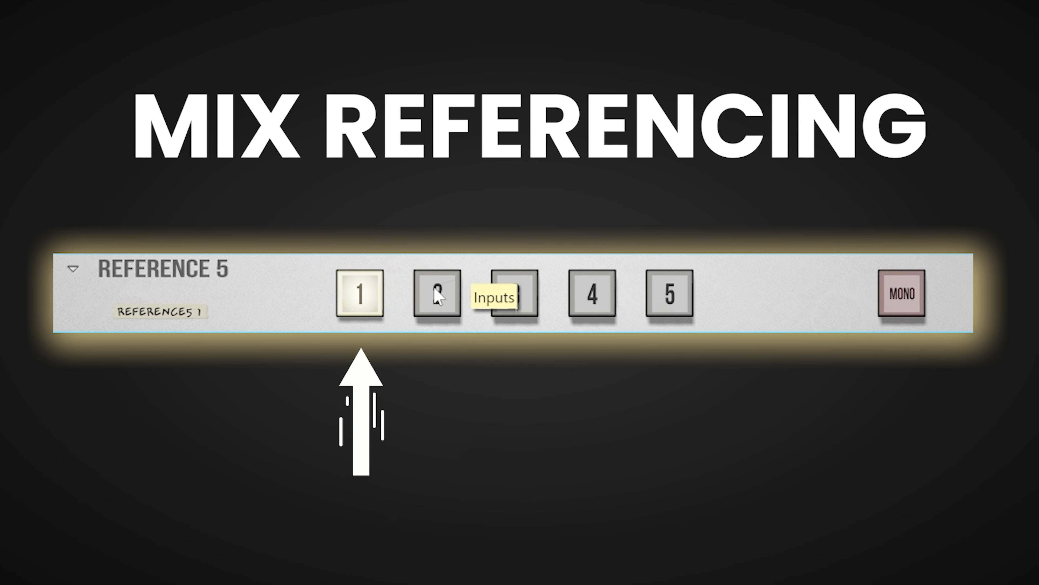
- Switch Reference 5 to a different numbered reference track to compare against the mix
{"action": "left_click", "coordinate": [514, 293]}
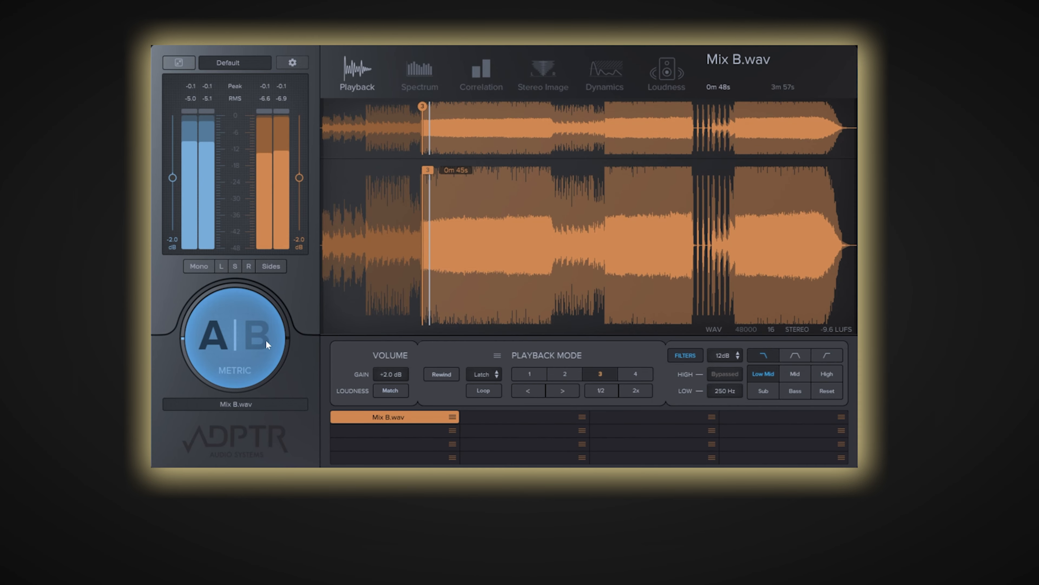
- Flip playback back and forth between my own mix and the reference Mix B.wav several times
{"action": "left_click", "coordinate": [260, 334]}
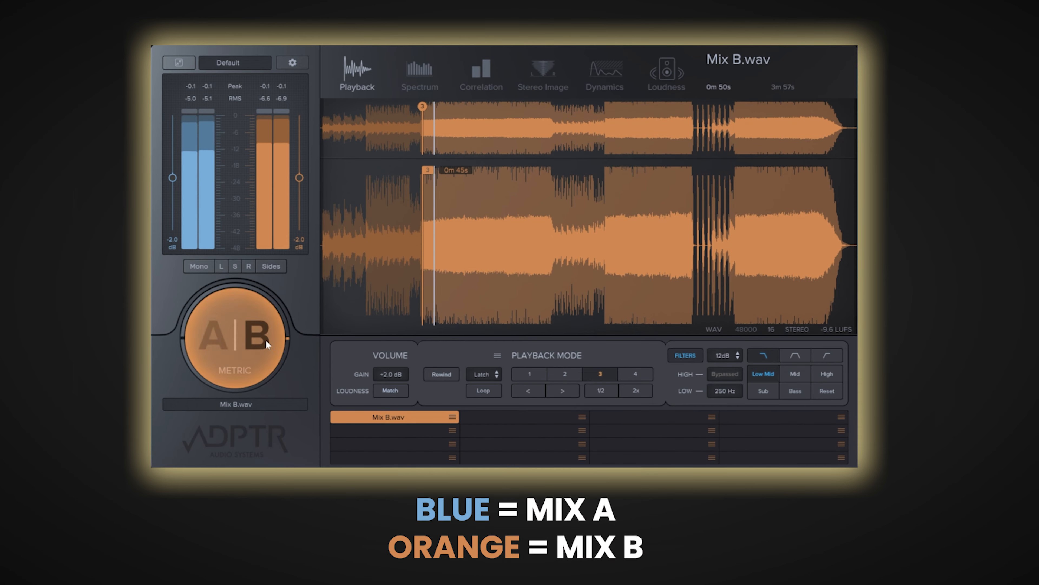
{"action": "left_click", "coordinate": [235, 335]}
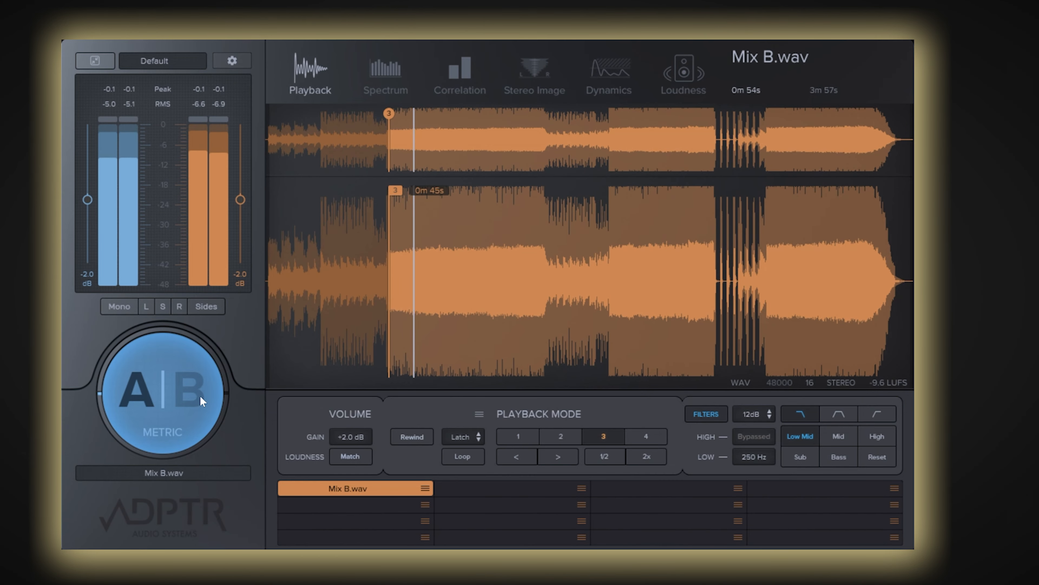
{"action": "left_click", "coordinate": [163, 388]}
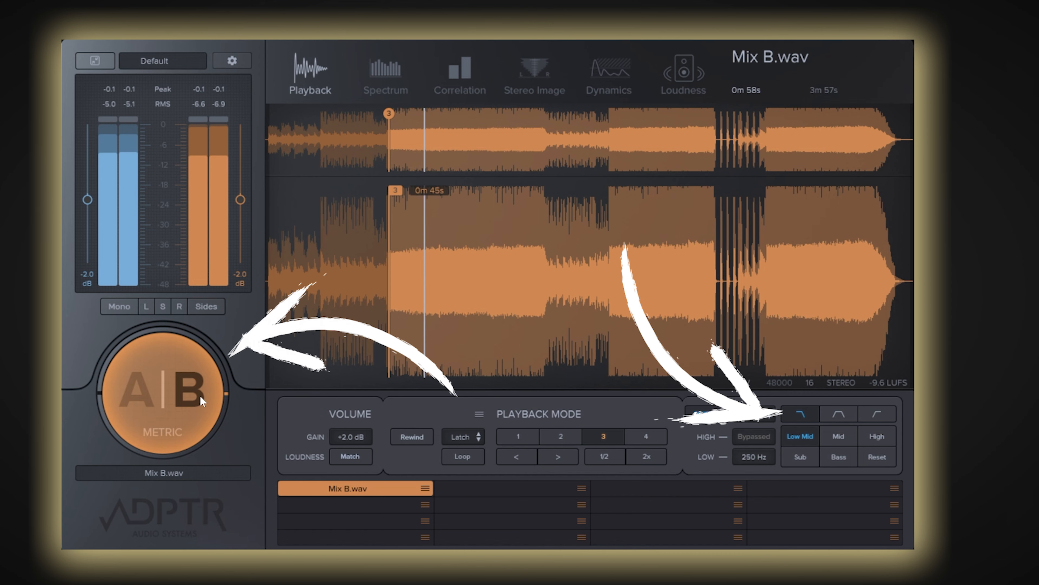
{"action": "left_click", "coordinate": [162, 391]}
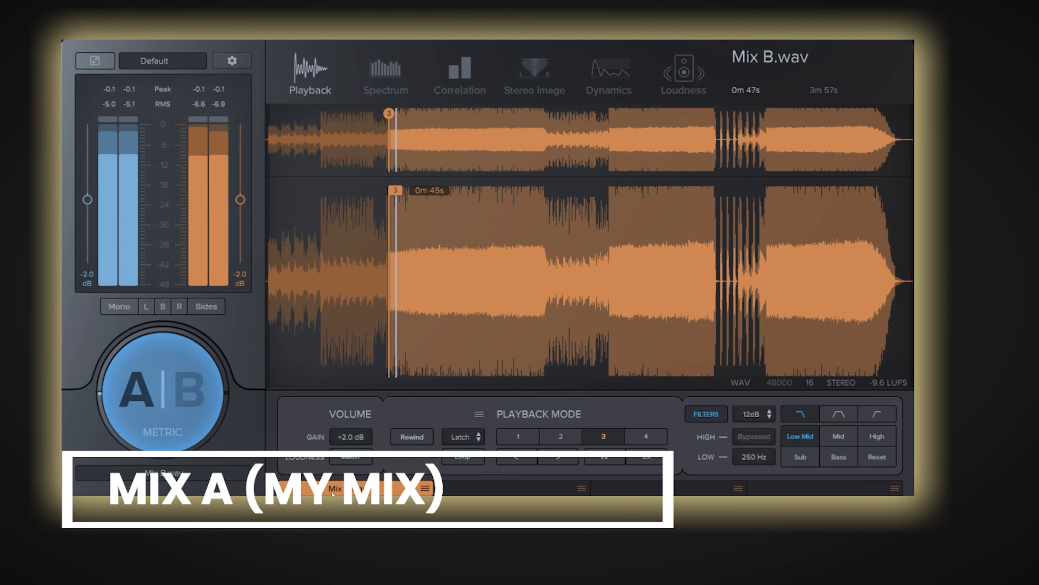
{"action": "left_click", "coordinate": [163, 390]}
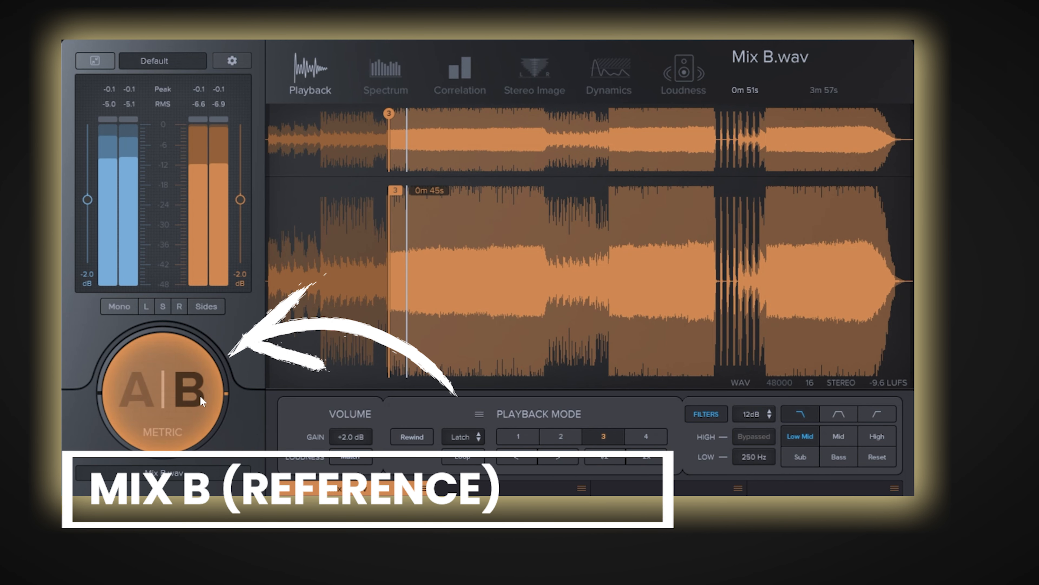
{"action": "left_click", "coordinate": [163, 390]}
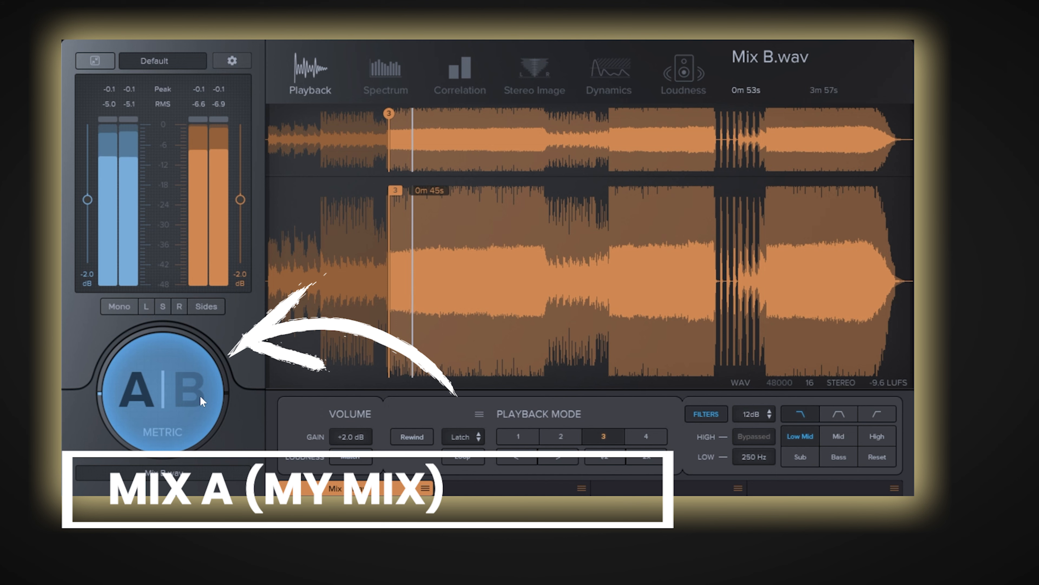
{"action": "left_click", "coordinate": [188, 391]}
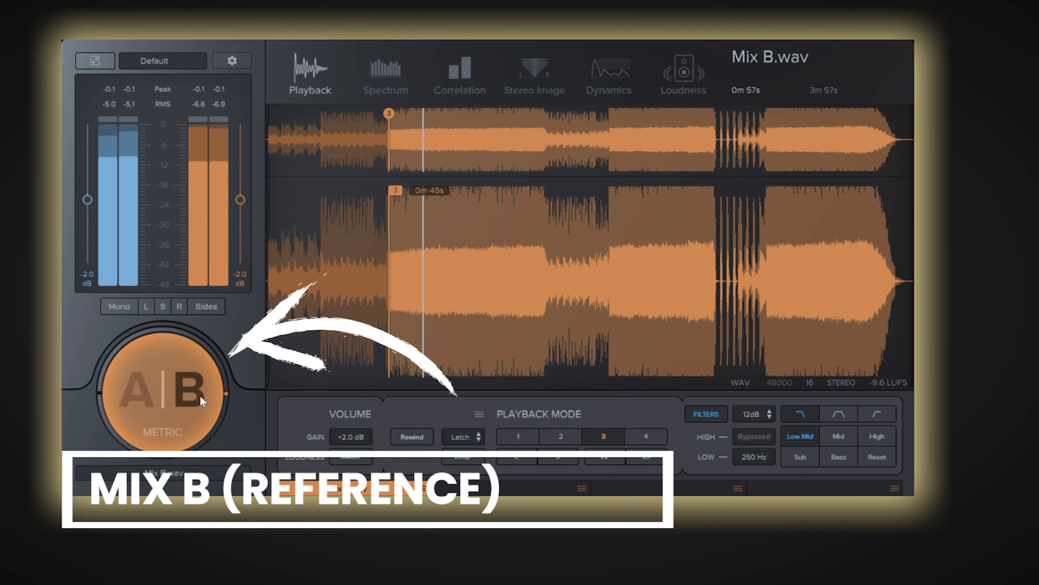
{"action": "left_click", "coordinate": [385, 73]}
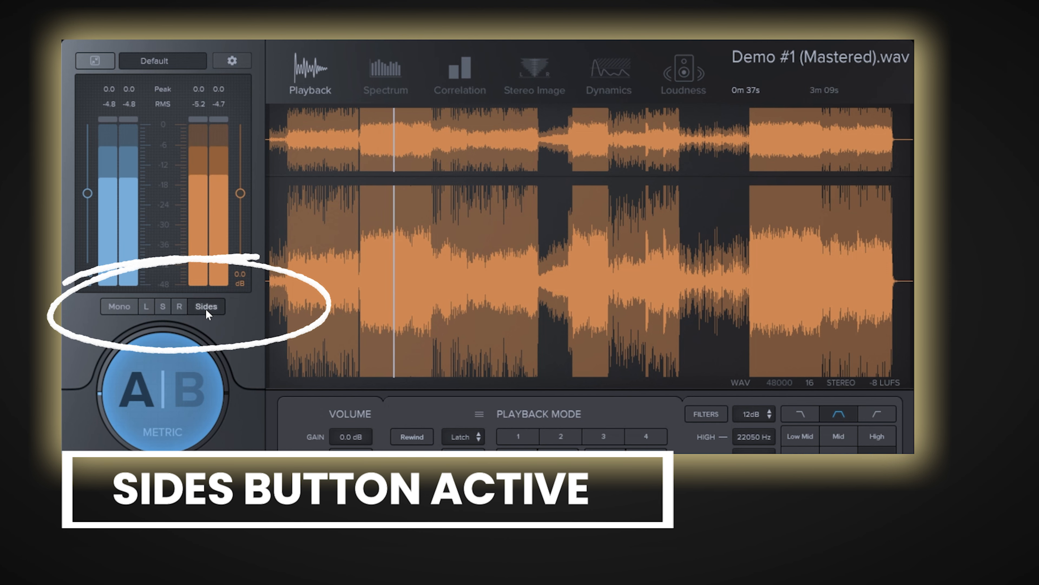
- Turn Sides-only monitoring off and back on for Demo #1 (Mastered).wav
{"action": "left_click", "coordinate": [206, 306]}
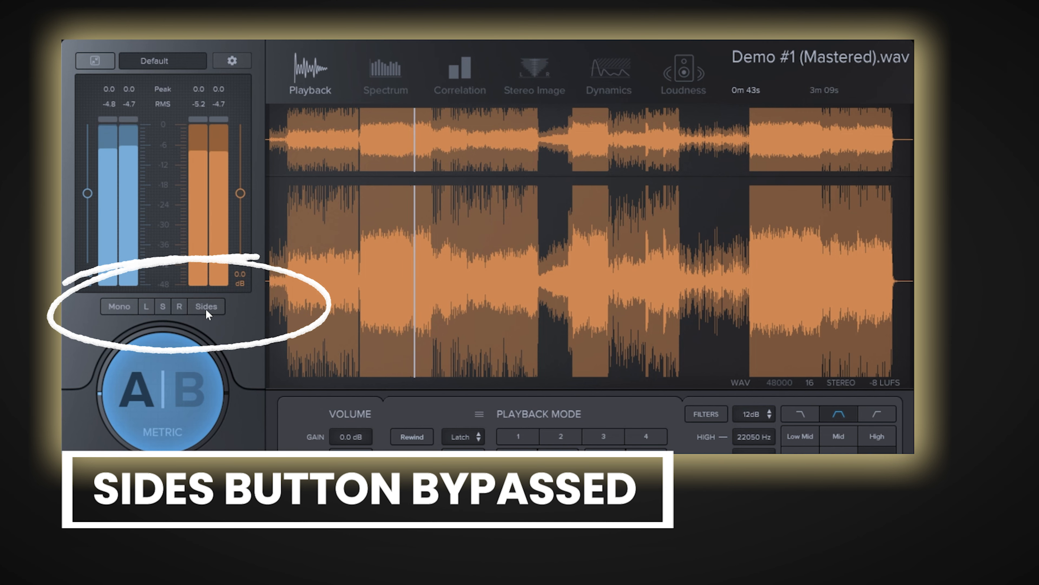
{"action": "left_click", "coordinate": [206, 306]}
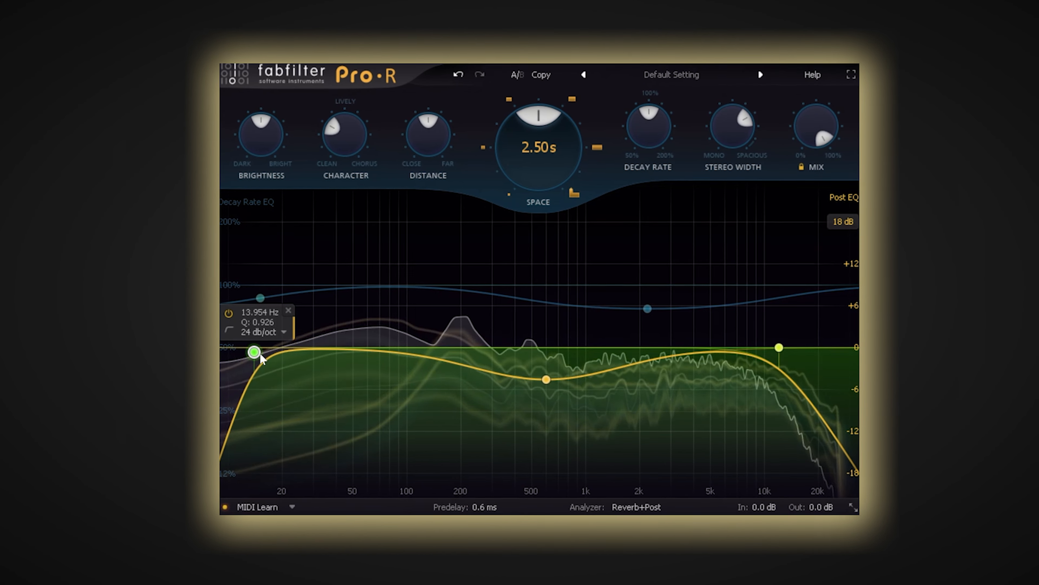
- Move the Post EQ low-cut node from about 14 Hz up to about 56 Hz
{"action": "left_click_drag", "start_coordinate": [254, 352], "coordinate": [352, 352]}
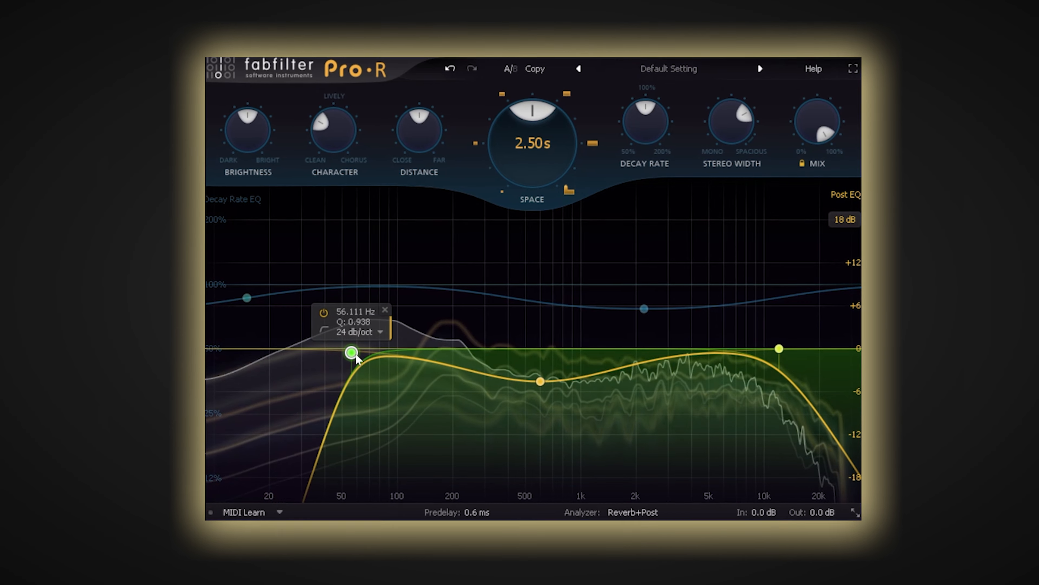
{"action": "left_click_drag", "start_coordinate": [352, 352], "coordinate": [434, 348]}
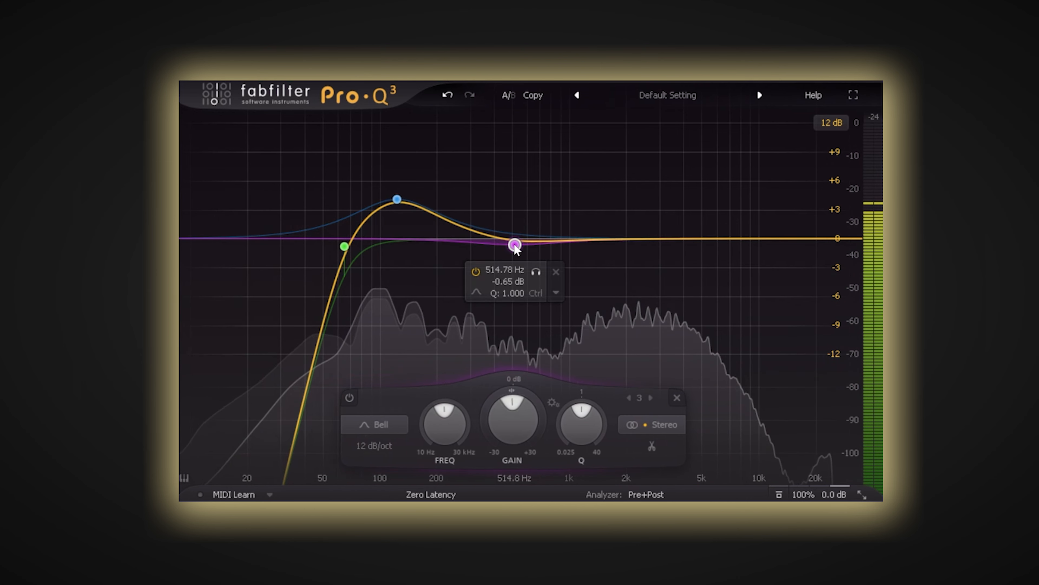
- Shape the post-reverb EQ with a dip near 500 Hz and a boost around 2.5 kHz
{"action": "left_click_drag", "start_coordinate": [515, 244], "coordinate": [628, 240]}
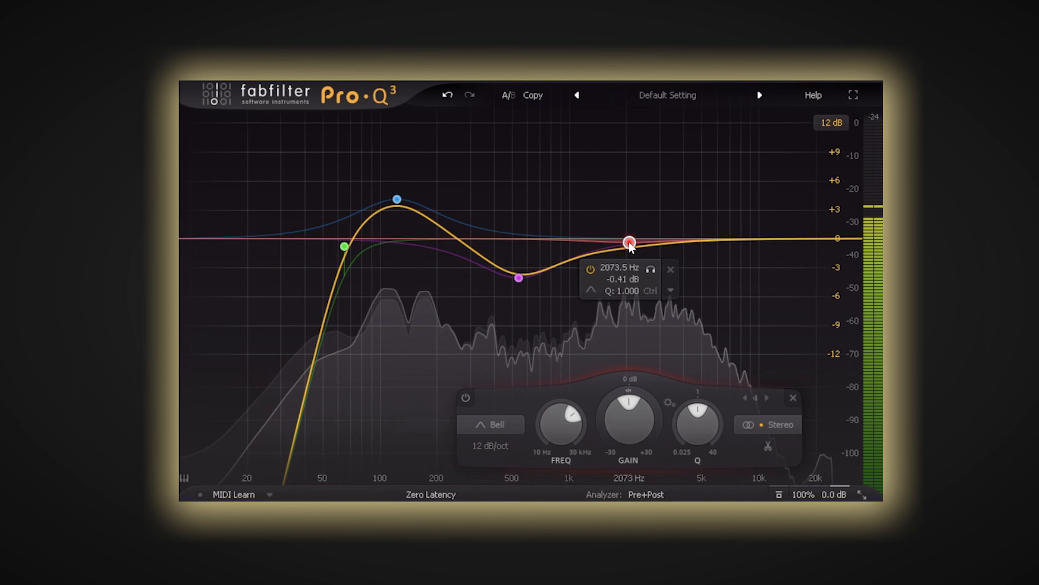
{"action": "left_click_drag", "start_coordinate": [628, 241], "coordinate": [646, 218]}
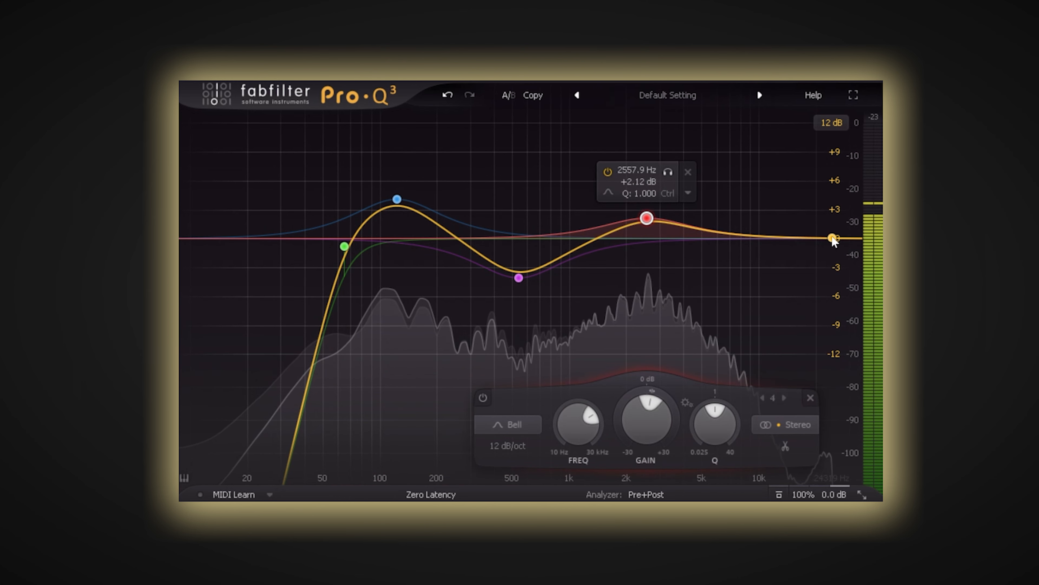
{"action": "left_click_drag", "start_coordinate": [834, 239], "coordinate": [738, 247]}
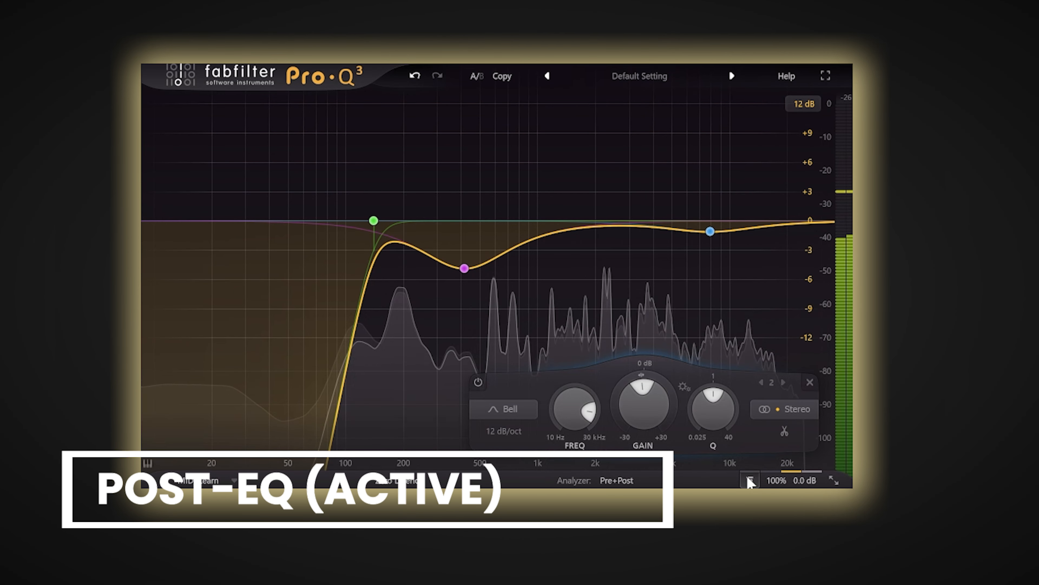
- Audition the EQ bypassed, active, then bypassed again to hear the difference
{"action": "left_click", "coordinate": [750, 481]}
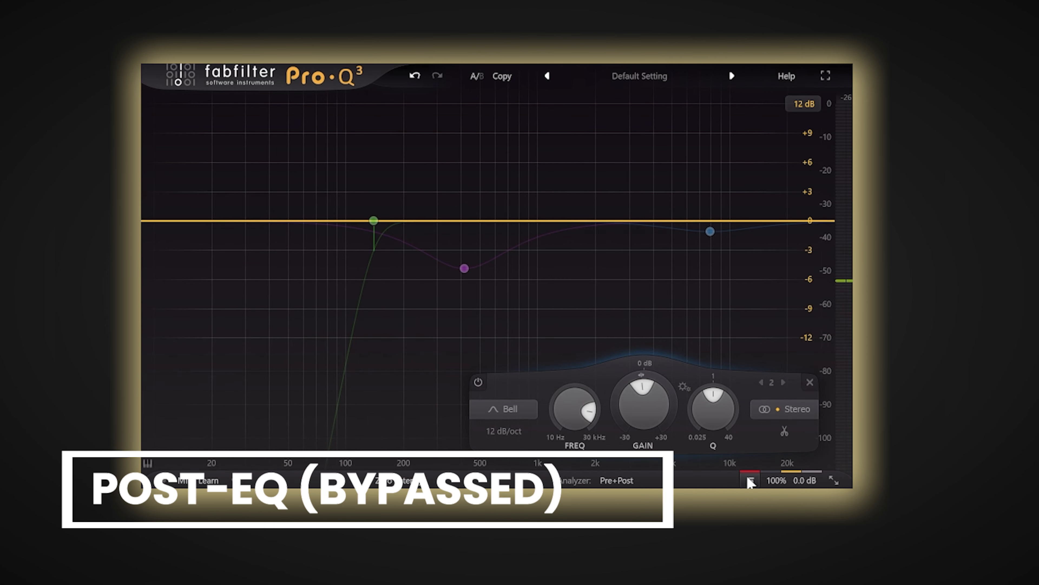
{"action": "left_click", "coordinate": [750, 479]}
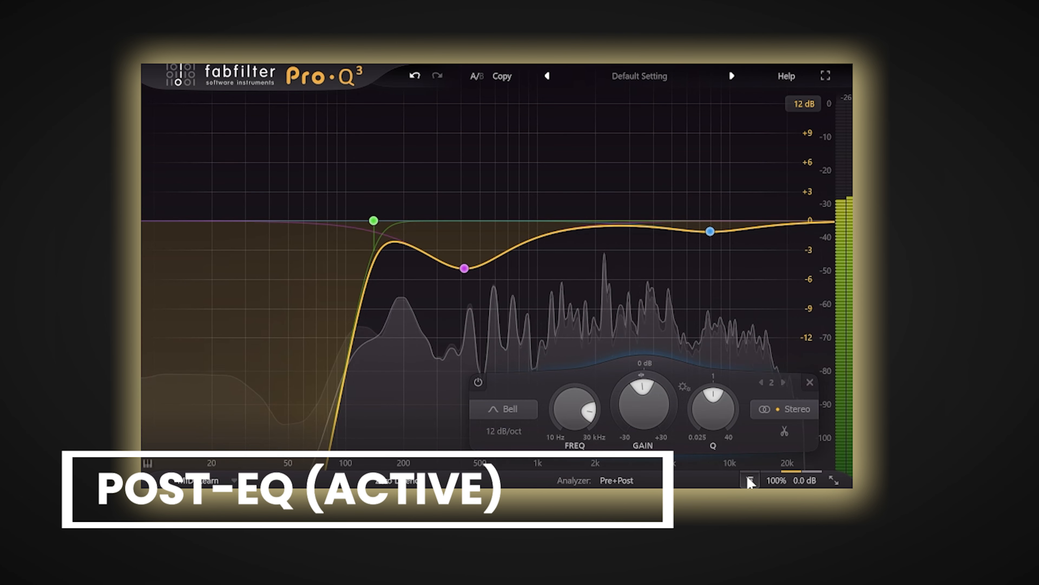
{"action": "left_click", "coordinate": [749, 480]}
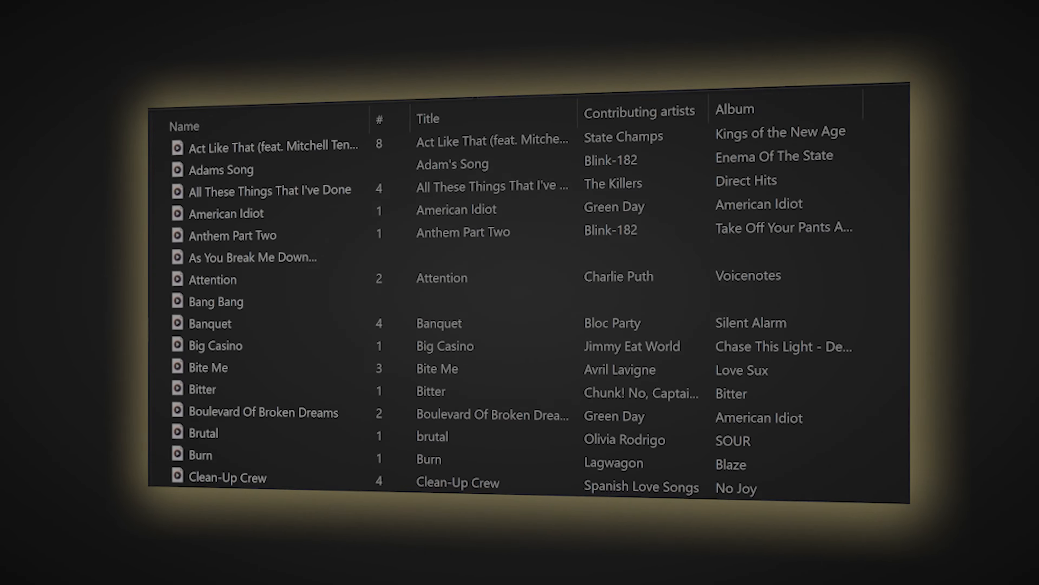
{"action": "scroll", "scroll_direction": "down", "scroll_amount": 3}
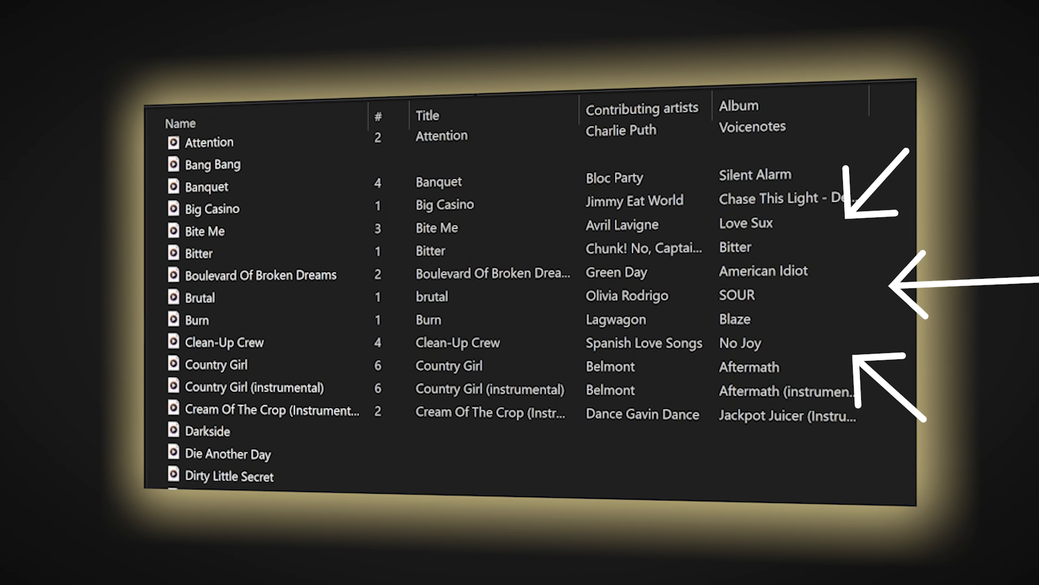
{"action": "scroll", "scroll_direction": "down", "scroll_amount": 3}
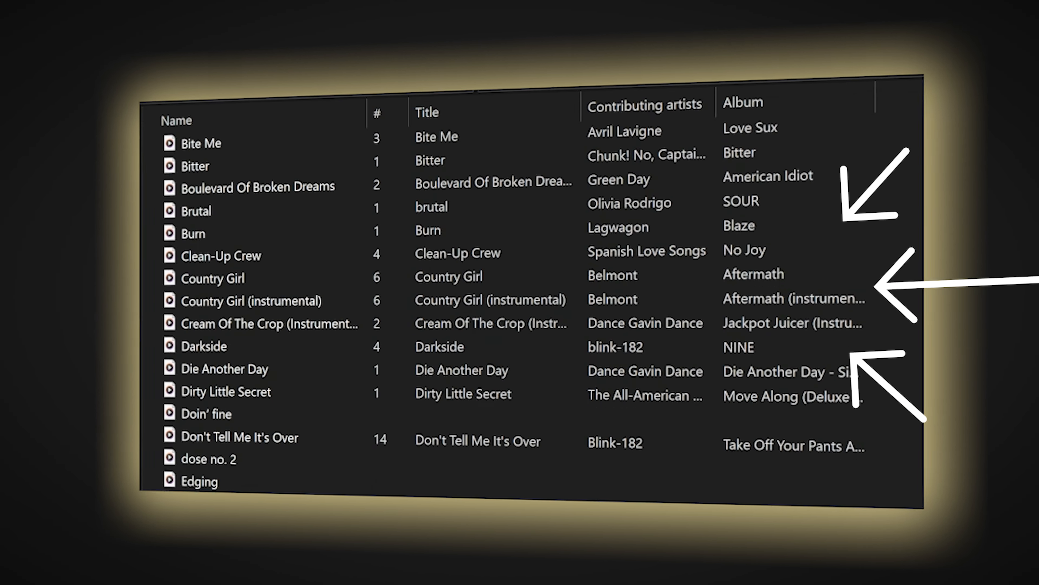
{"action": "scroll", "scroll_direction": "down", "scroll_amount": 3}
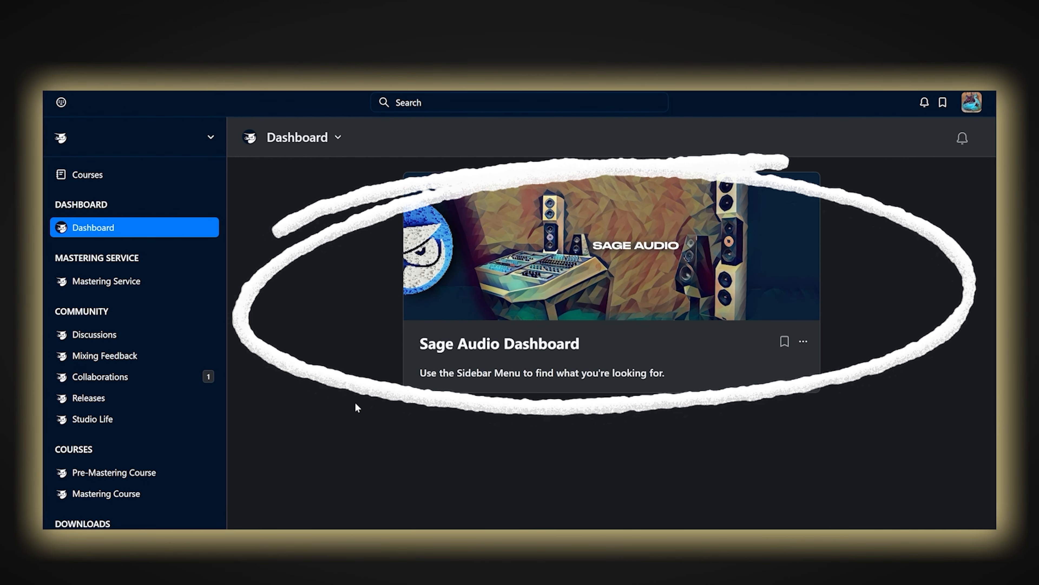
- Go into the Pre-Mastering Course and its second lesson
{"action": "left_click", "coordinate": [114, 472]}
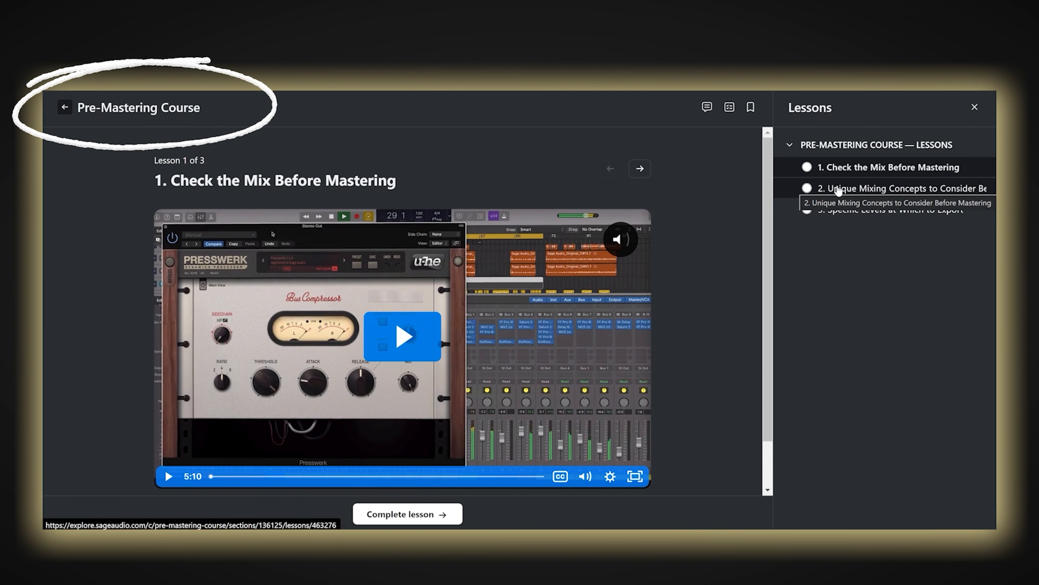
{"action": "left_click", "coordinate": [895, 188]}
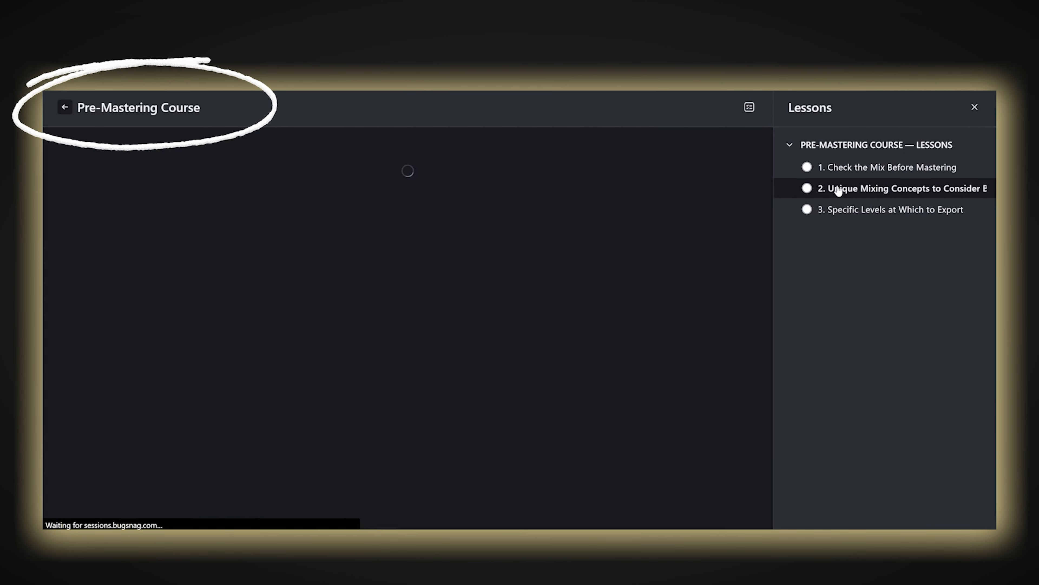
- Browse down through the Mixing Feedback community posts
{"action": "left_click", "coordinate": [65, 107]}
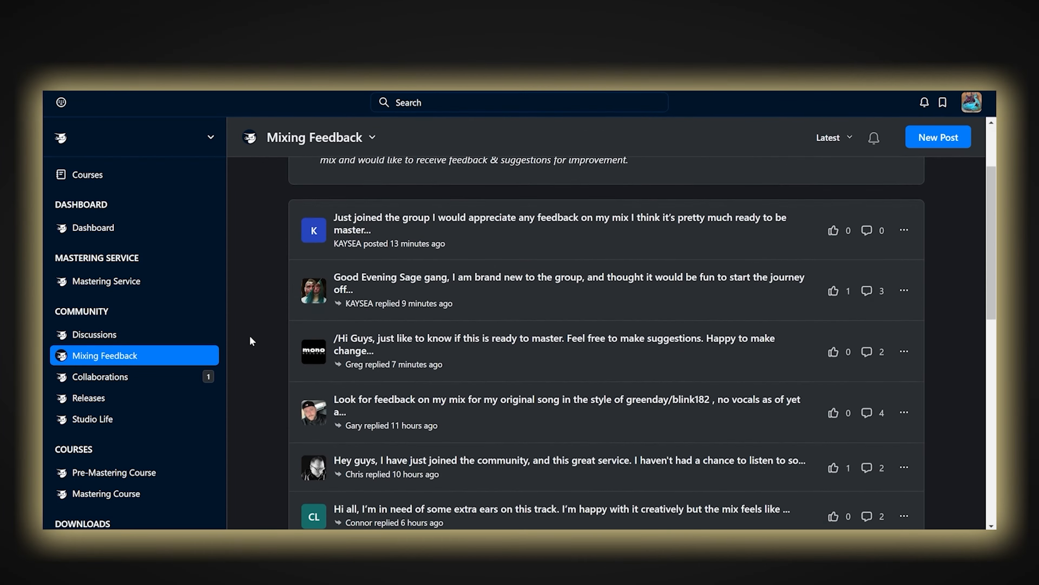
{"action": "scroll", "scroll_direction": "down", "scroll_amount": 3}
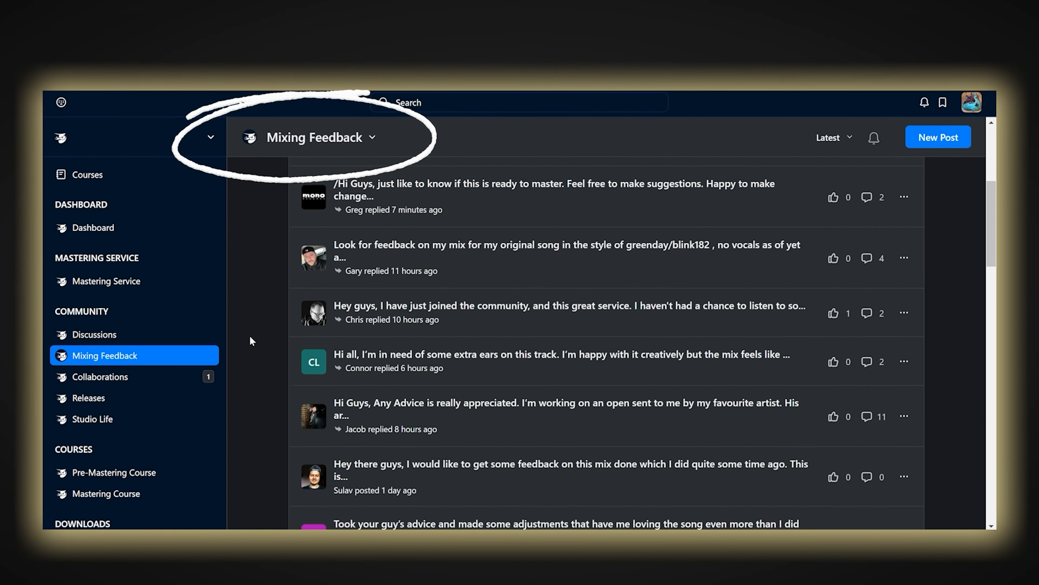
{"action": "scroll", "scroll_direction": "down", "scroll_amount": 3}
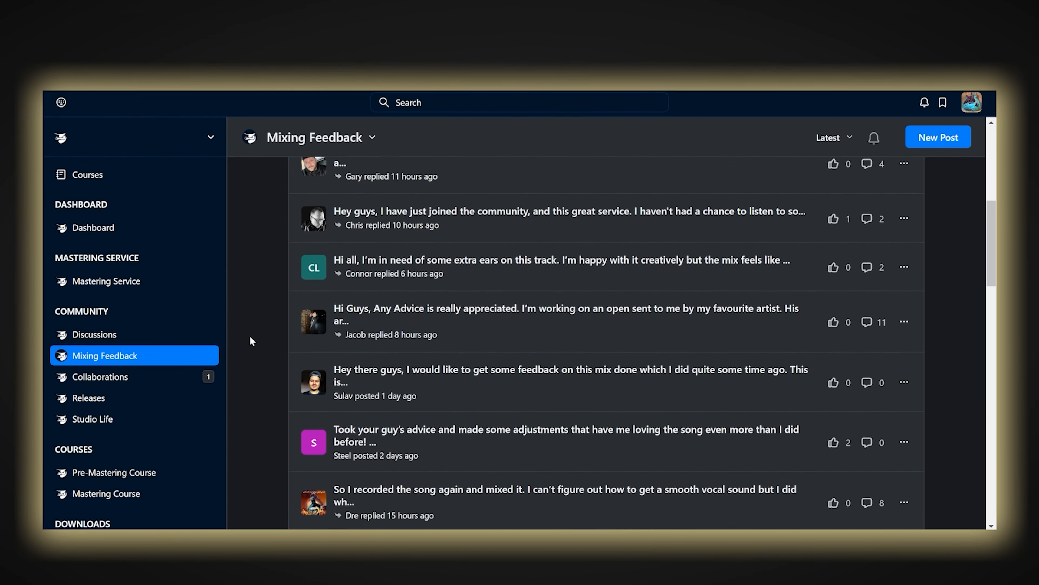
{"action": "scroll", "scroll_direction": "down", "scroll_amount": 3}
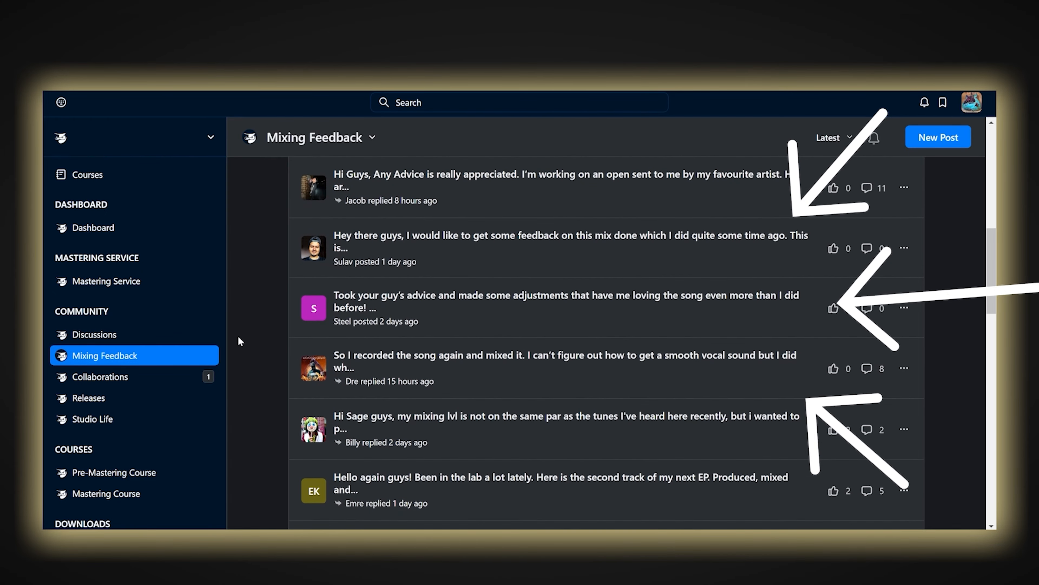
- Move to the Collaborations community board and browse its posts
{"action": "left_click", "coordinate": [100, 376]}
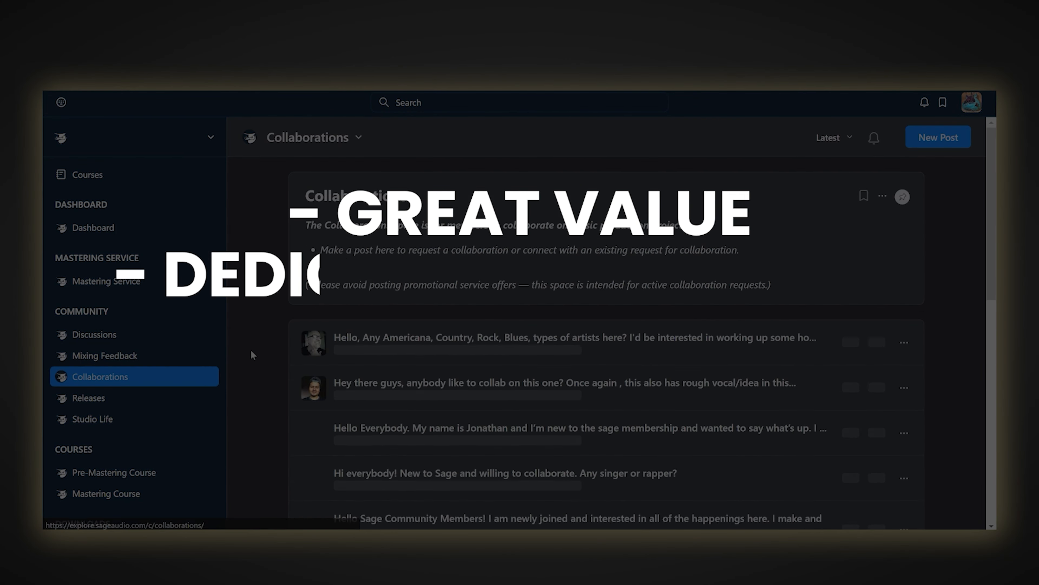
{"action": "scroll", "scroll_direction": "down", "scroll_amount": 3}
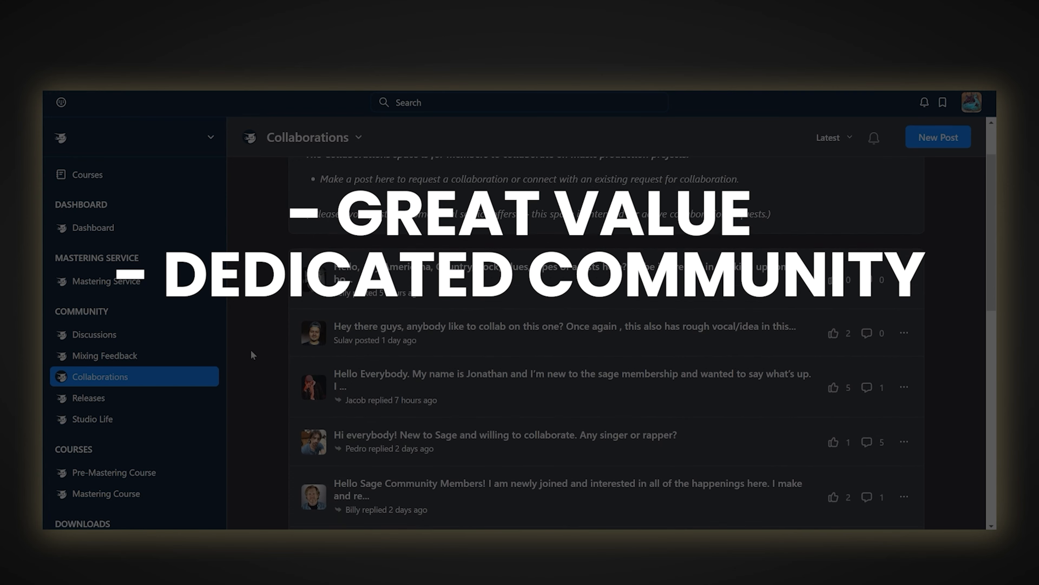
{"action": "scroll", "scroll_direction": "down", "scroll_amount": 3}
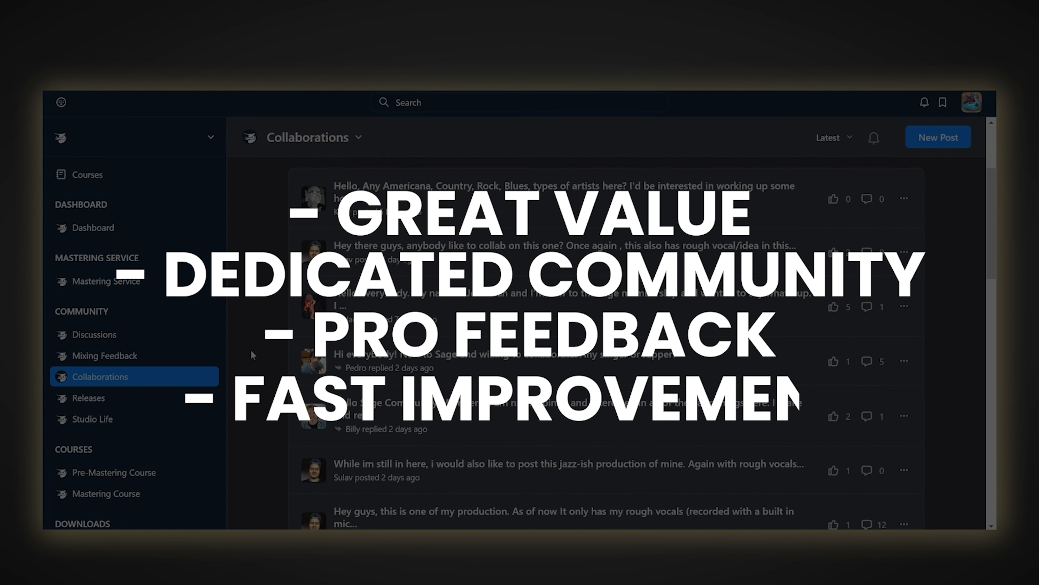